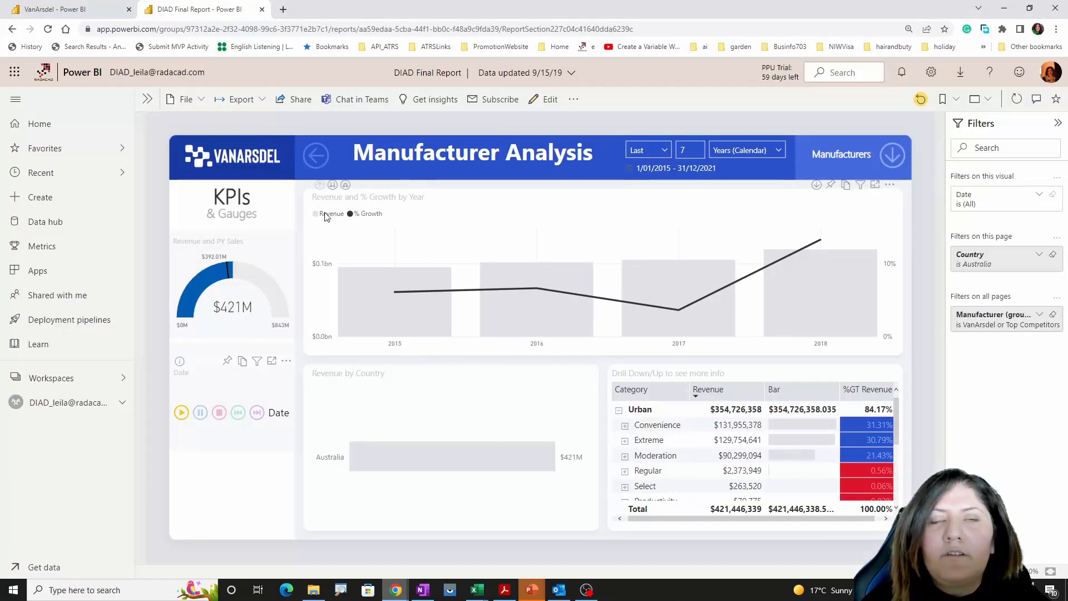
mouse_move(331, 214)
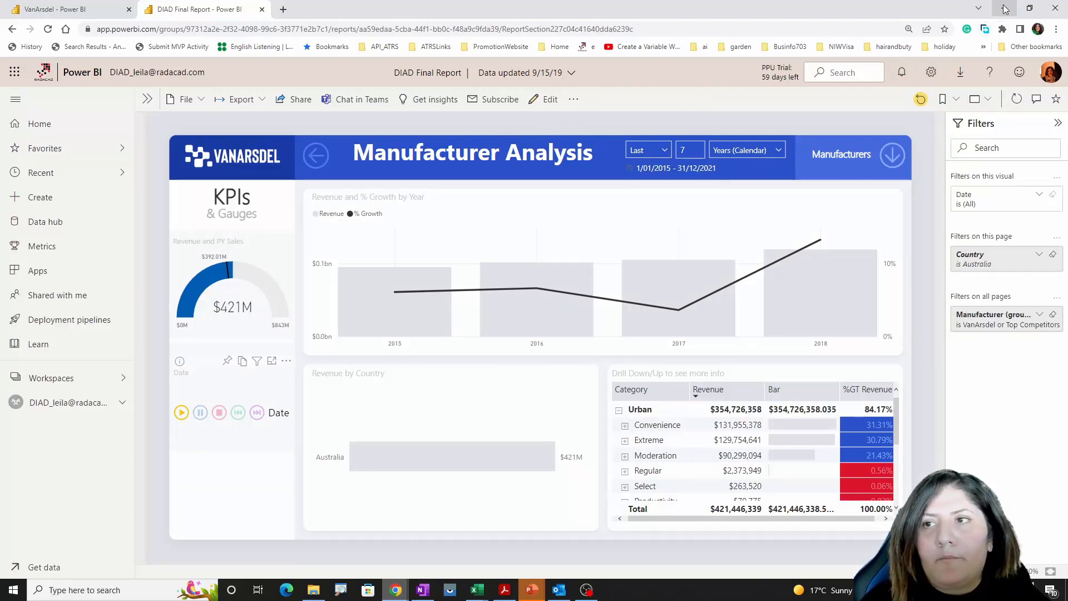
Put the Power BI report window away to get back to the PowerPoint slides
click(531, 590)
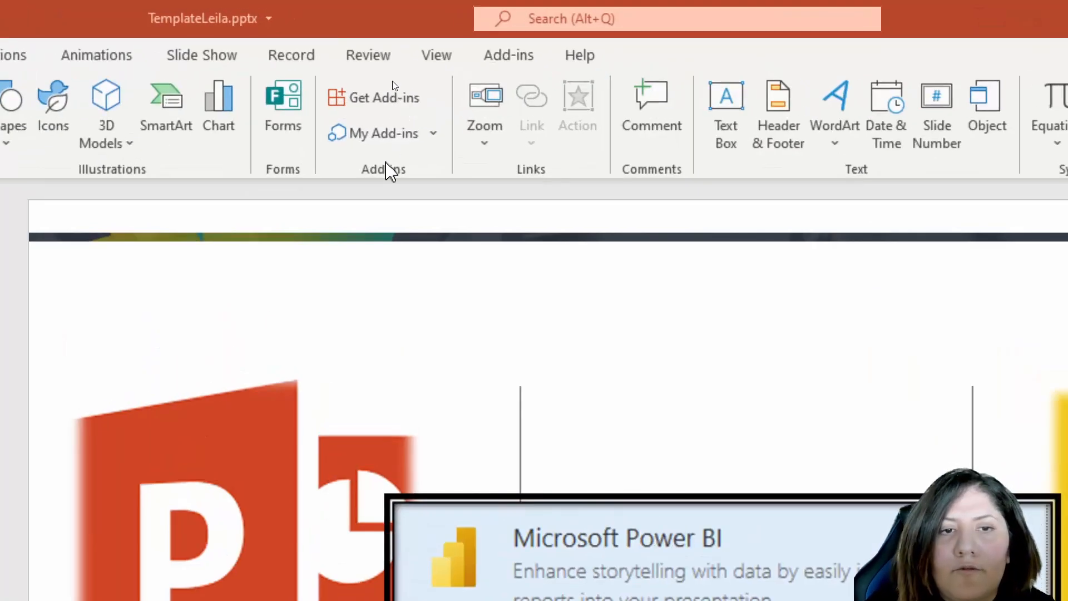
mouse_move(382, 97)
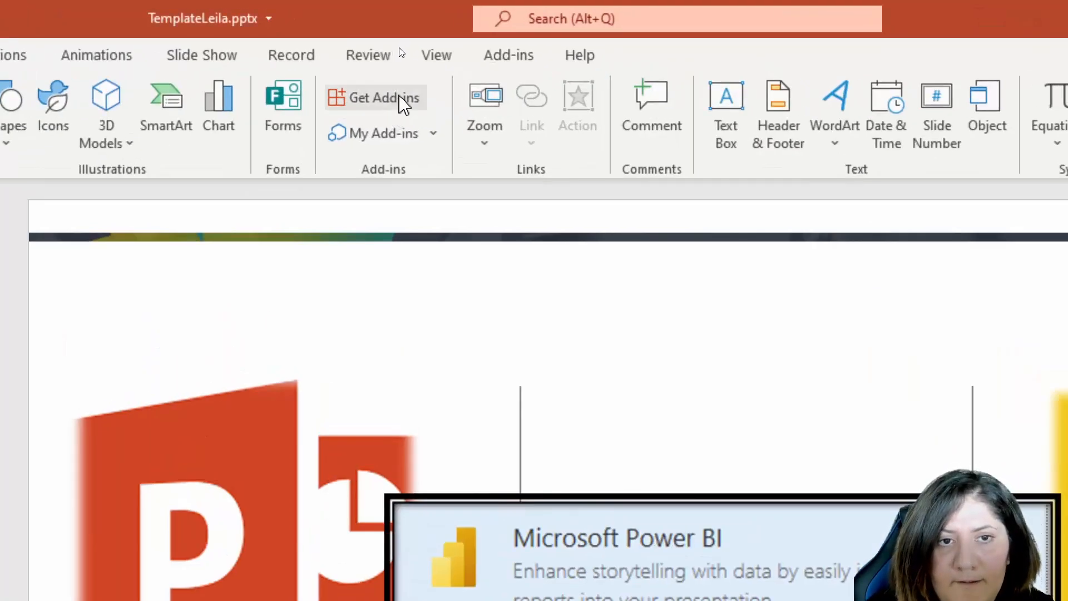
Search the Office Add-ins store for 'microsoft Power BI' and add the Microsoft Power BI add-in
click(375, 97)
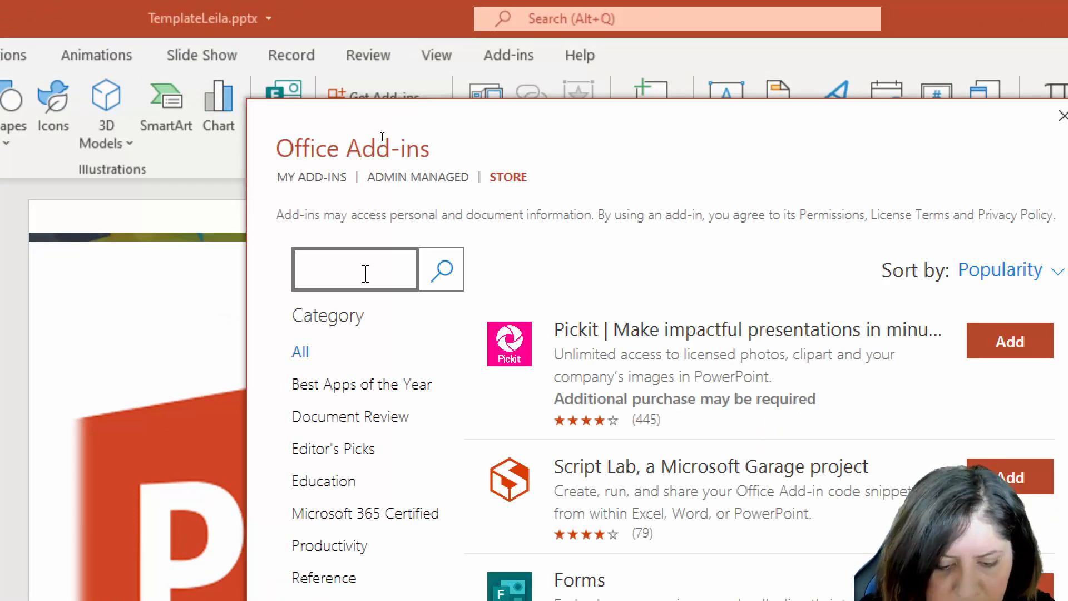
text(microsoft)
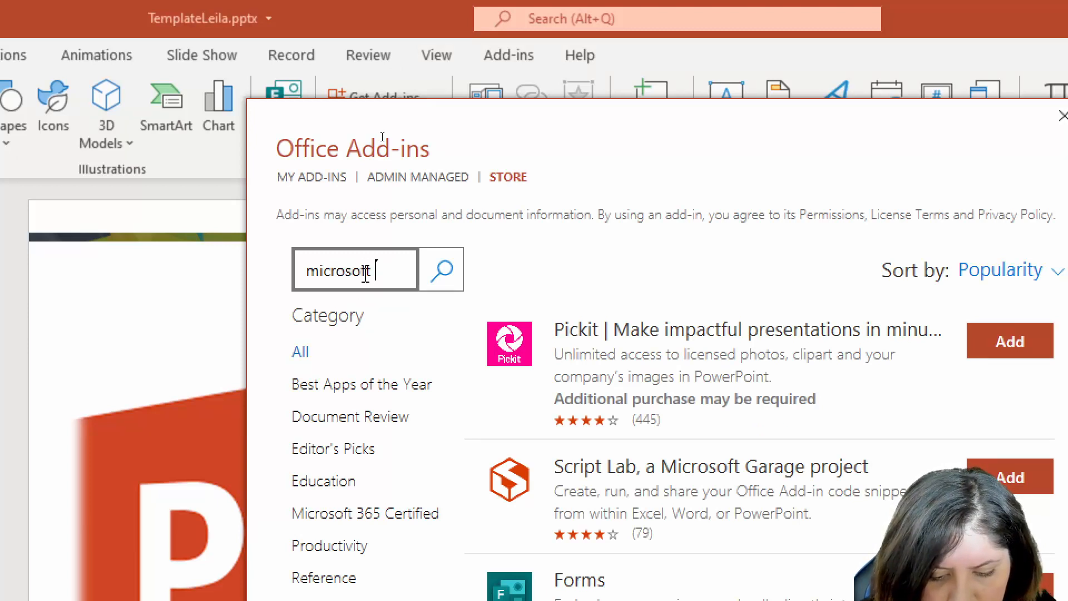
text(Power BI)
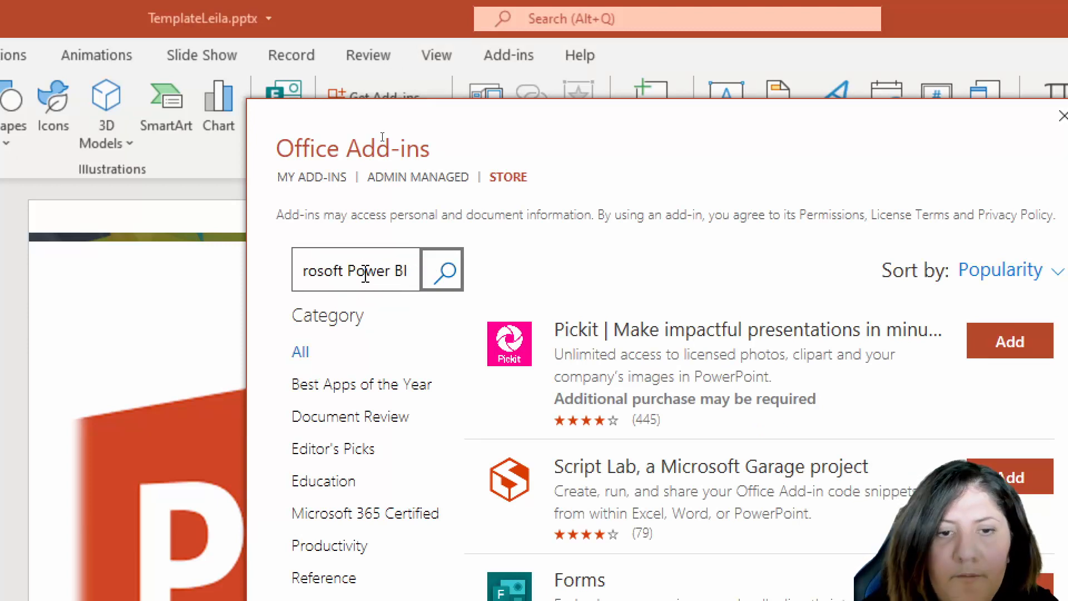
click(442, 268)
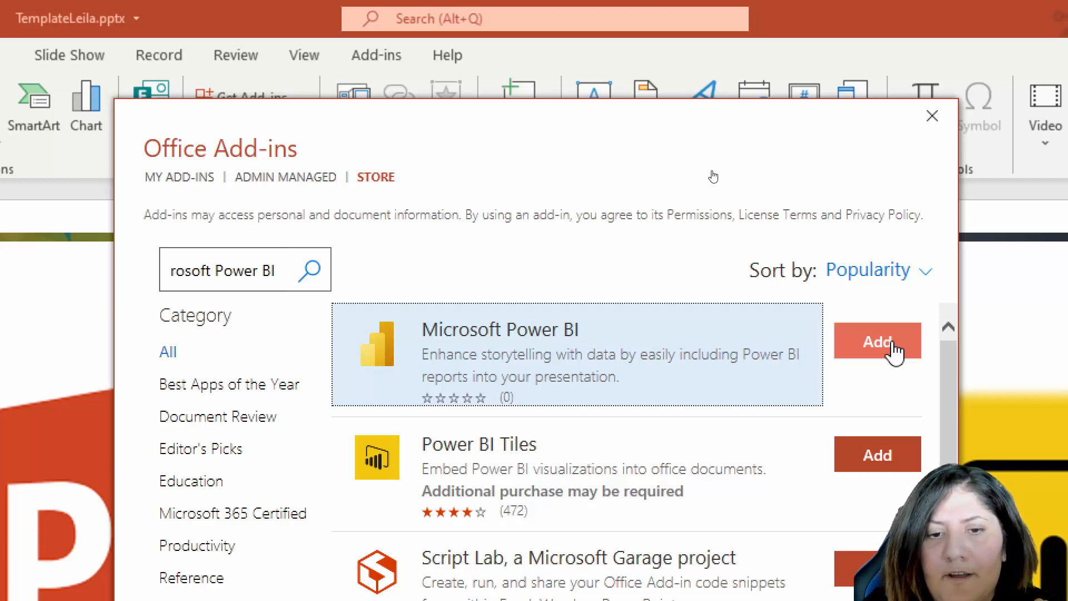
click(877, 342)
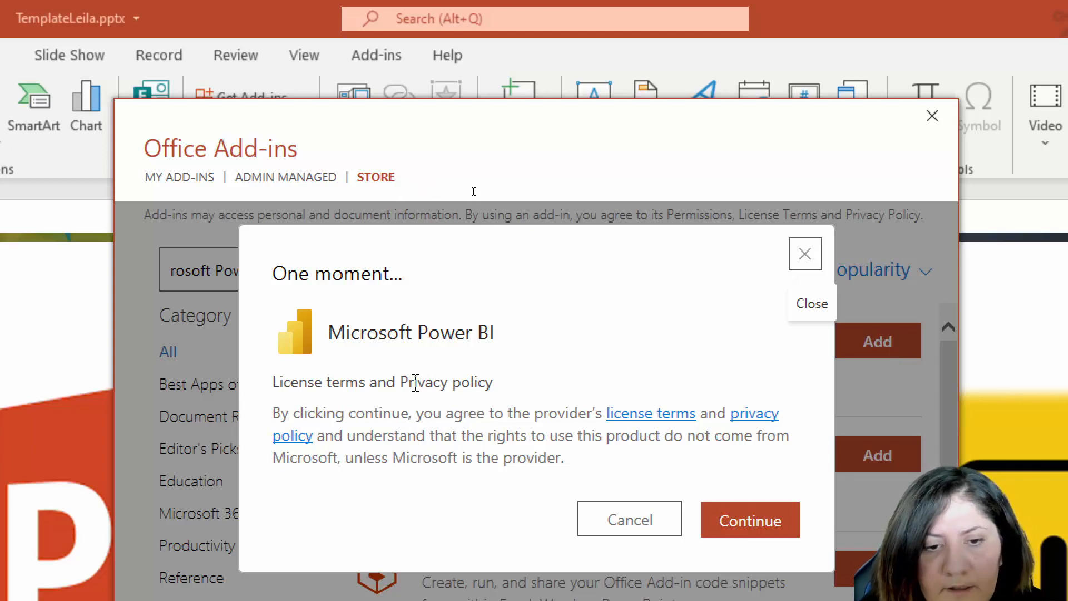
Accept the license terms to install the add-in, then bring up copy options on the report's address bar
click(749, 520)
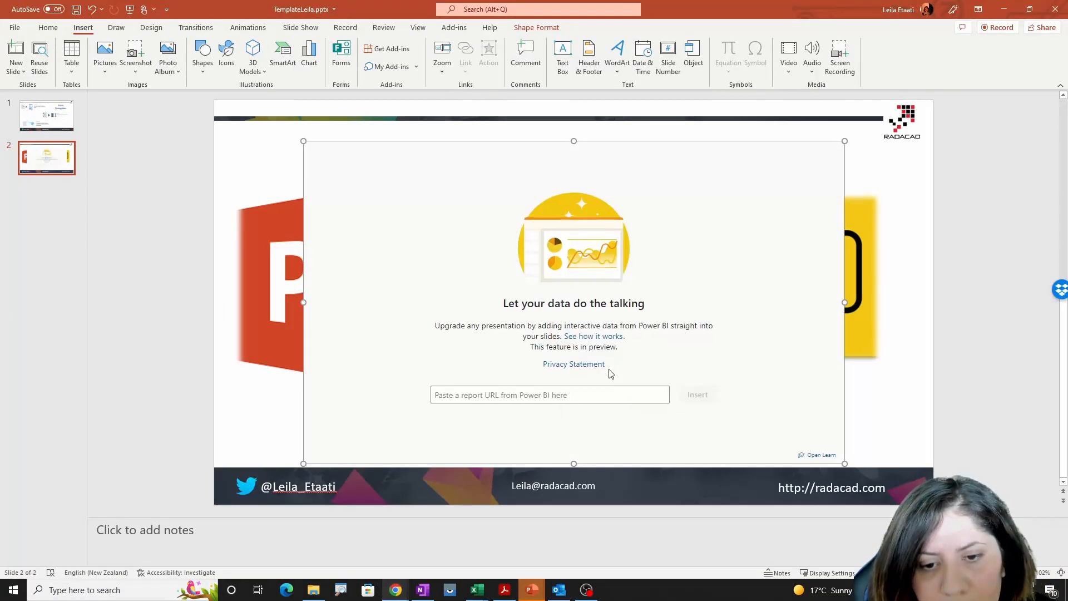
mouse_move(611, 285)
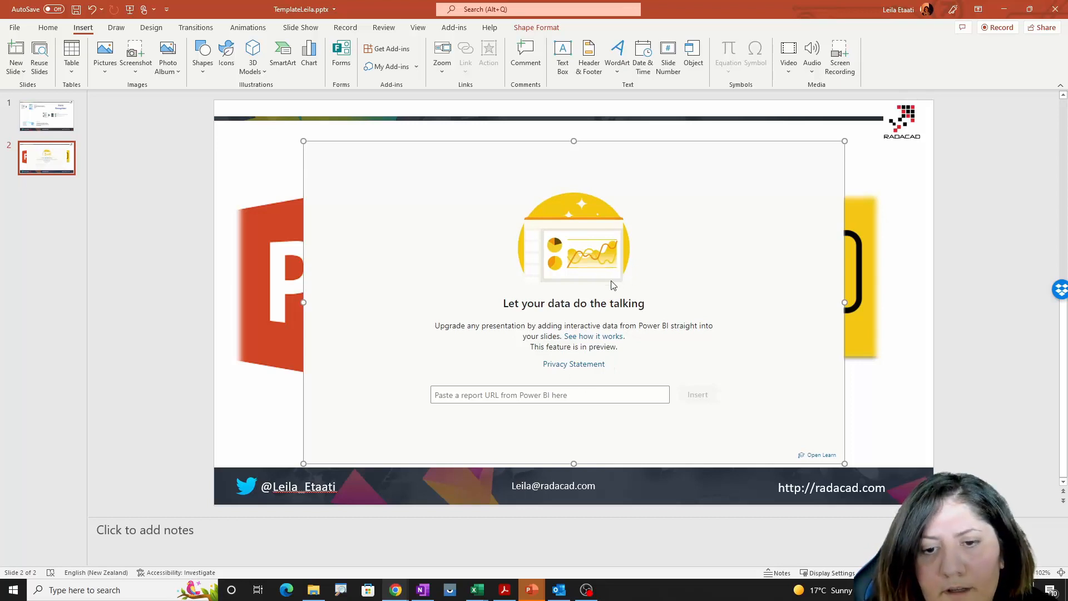
mouse_move(574, 368)
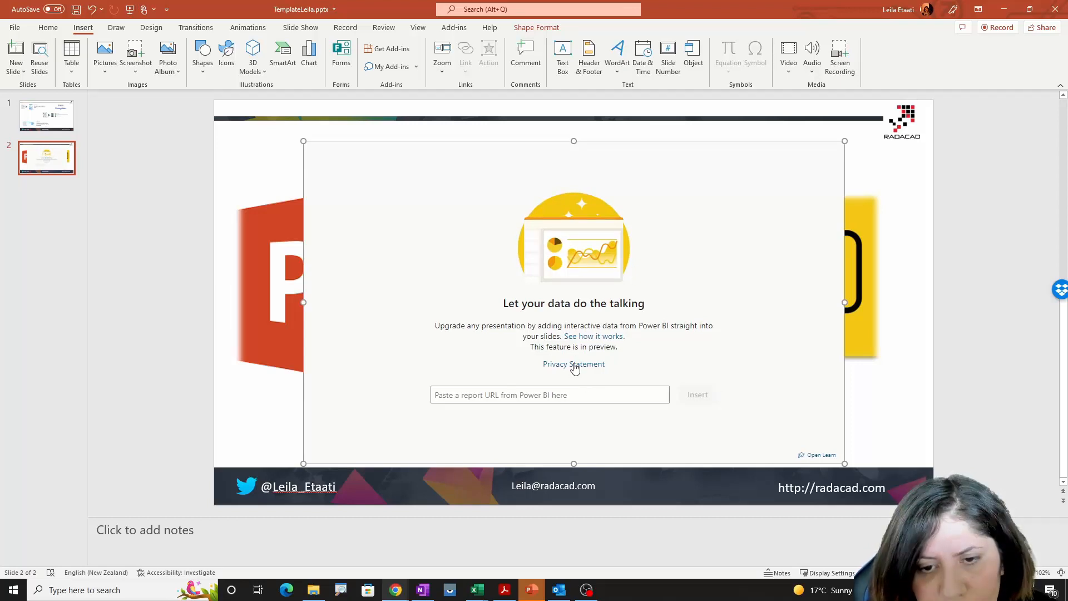
mouse_move(353, 150)
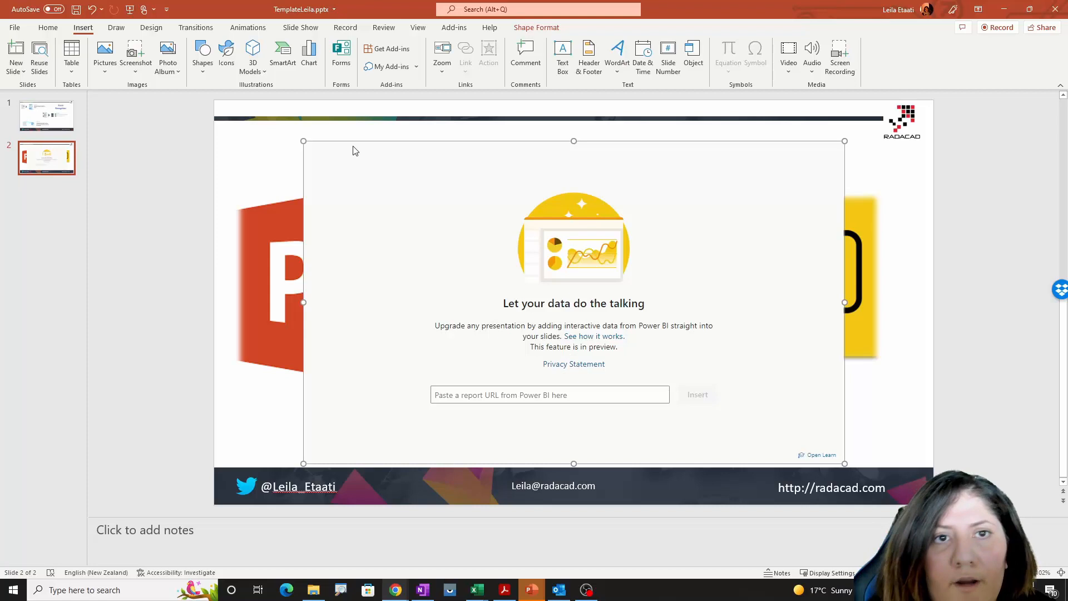
mouse_move(394, 590)
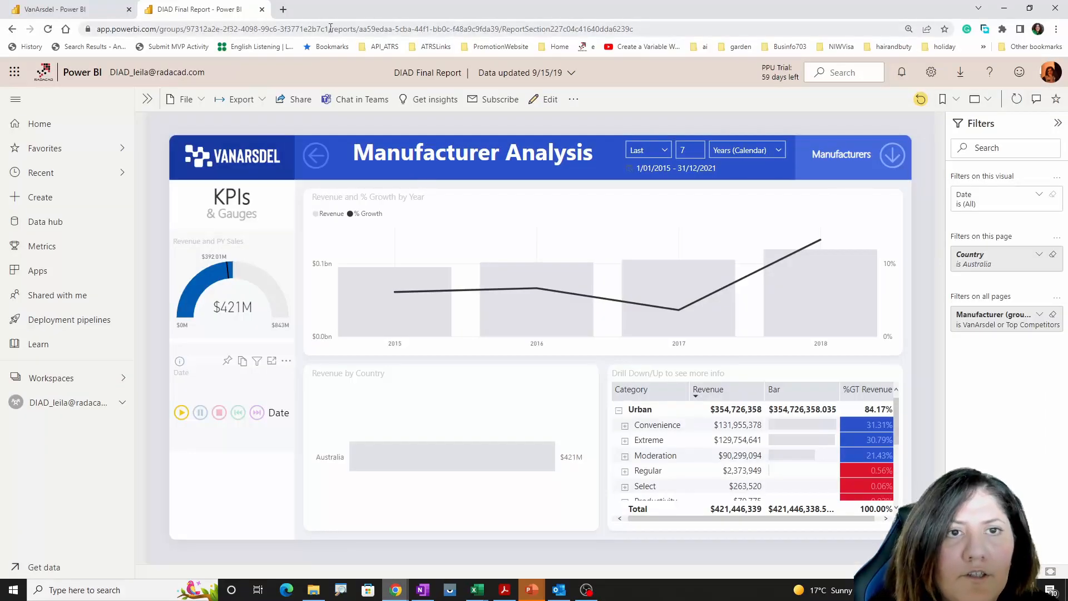
right_click(327, 29)
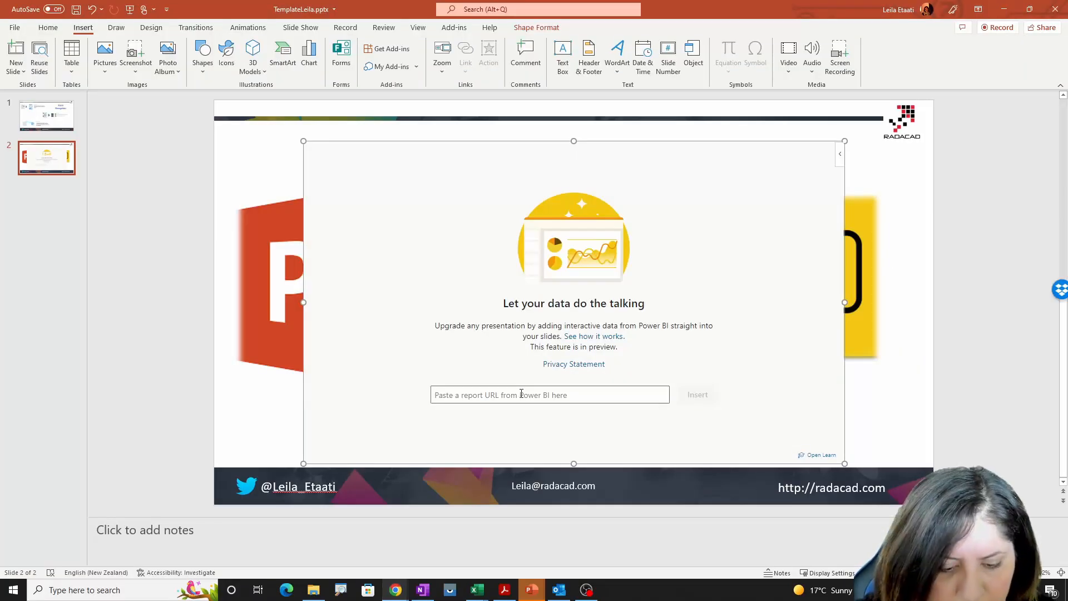
Paste the app.powerbi.com report URL into the add-in panel and insert it
text(https://app.powerbi.com/groups/97312a2e-2f32-4098-99c6-3f377)
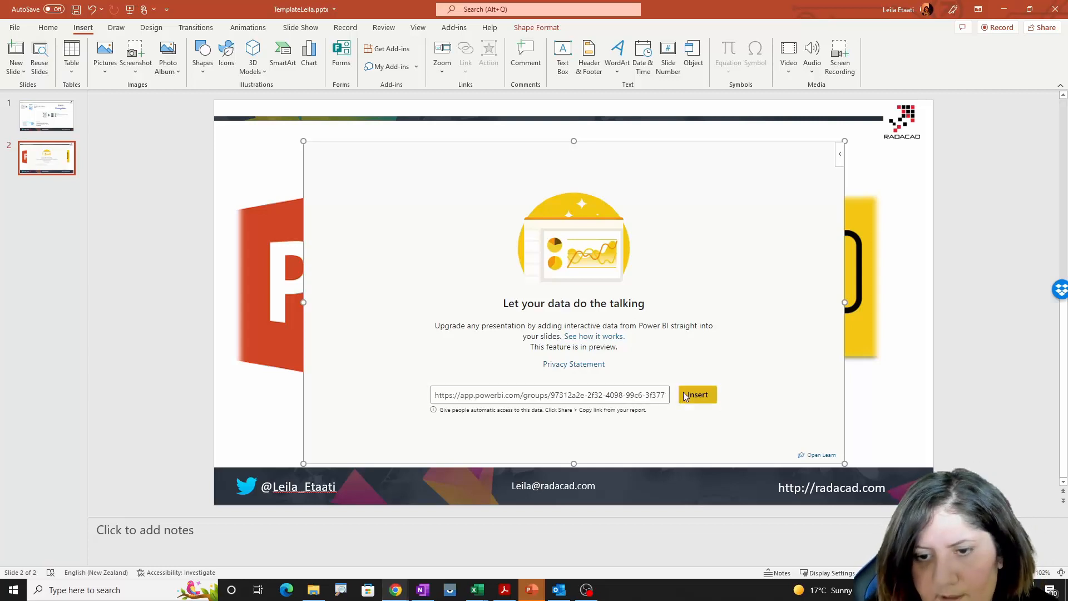
click(697, 396)
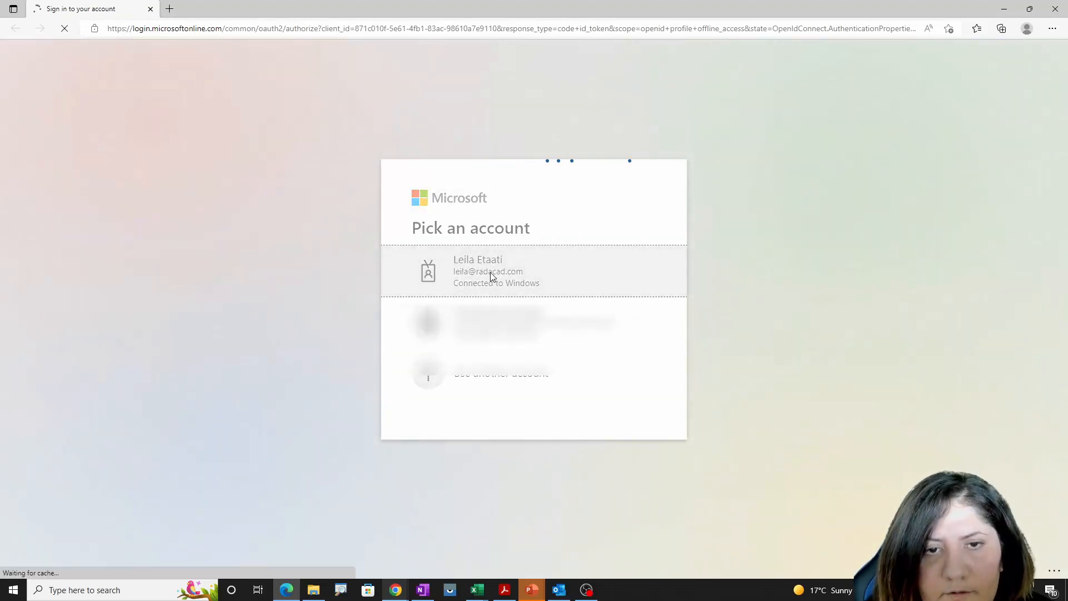
Sign in with the work account connected to Windows
click(488, 271)
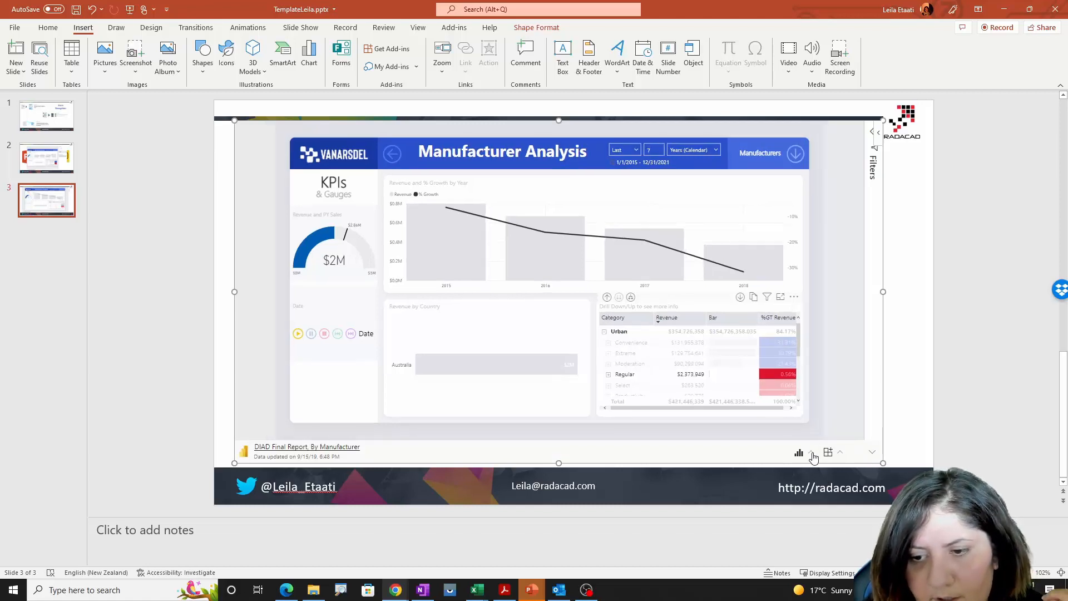
click(798, 453)
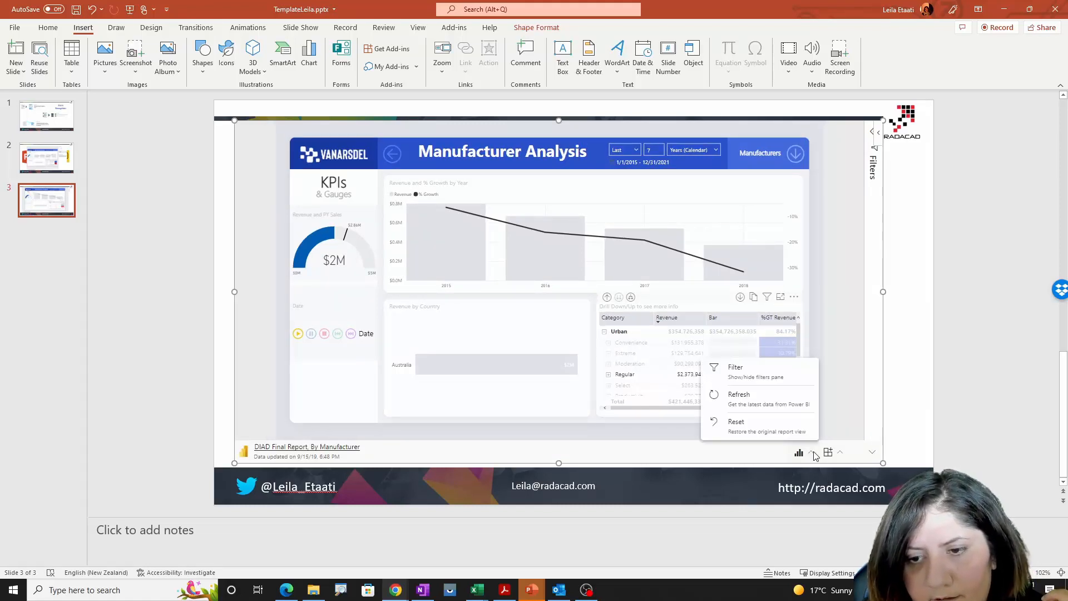
mouse_move(746, 405)
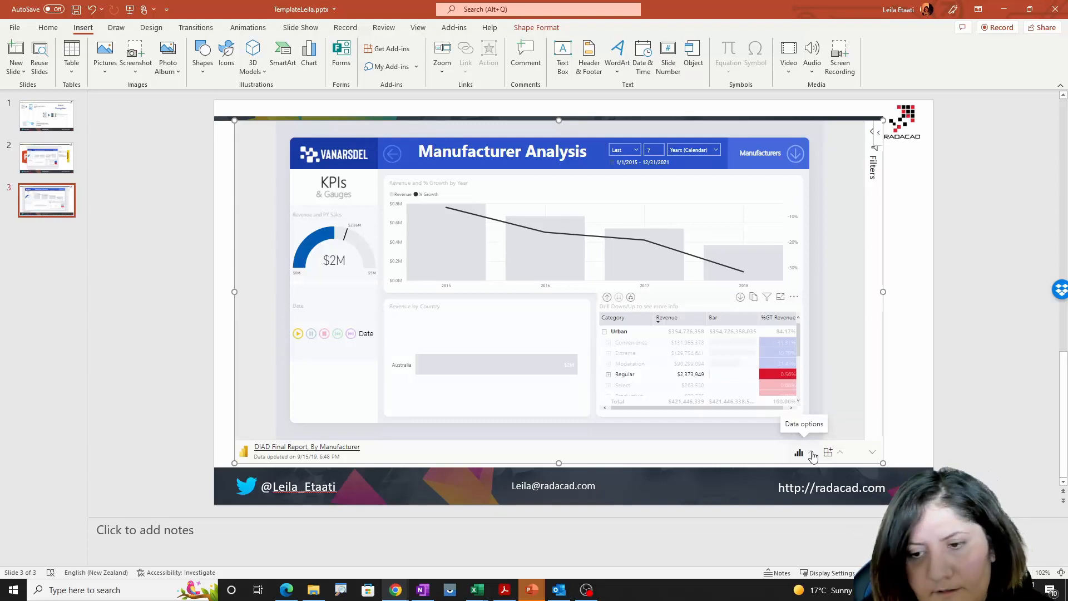
click(813, 452)
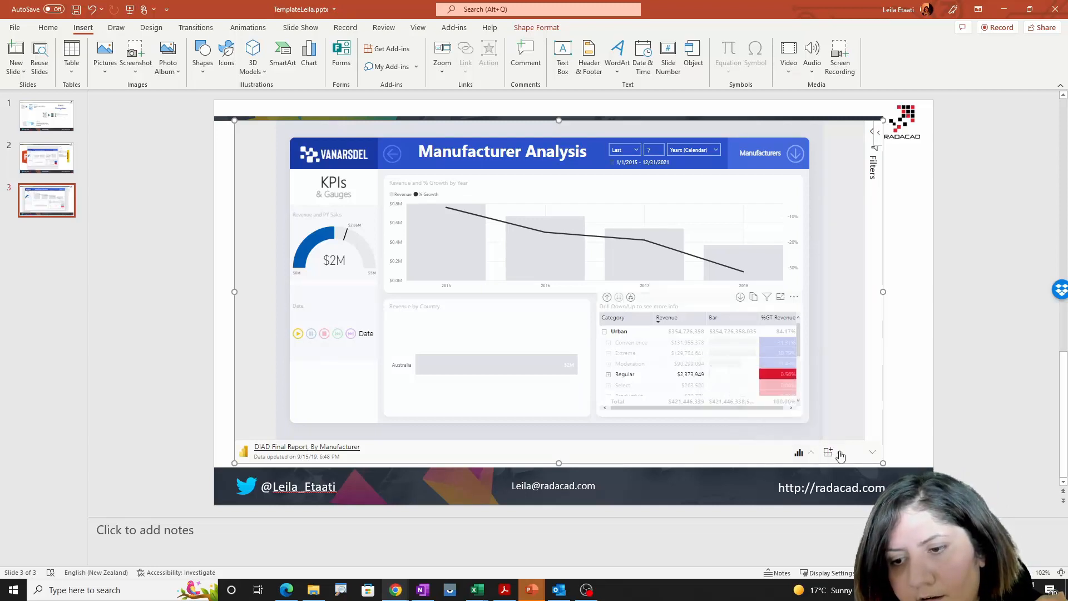
click(873, 453)
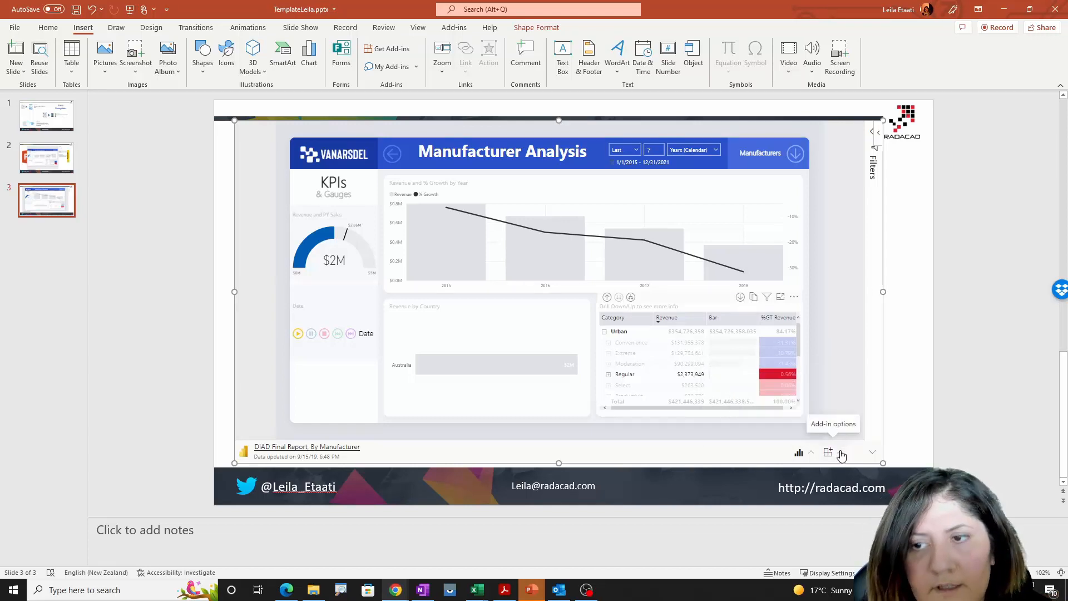
click(875, 133)
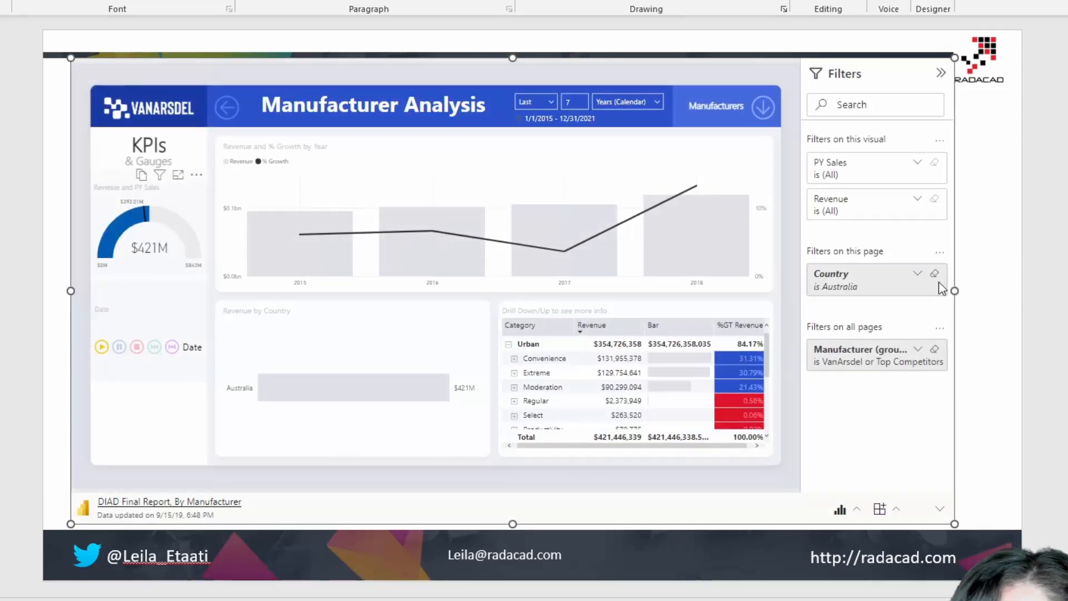
mouse_move(900, 429)
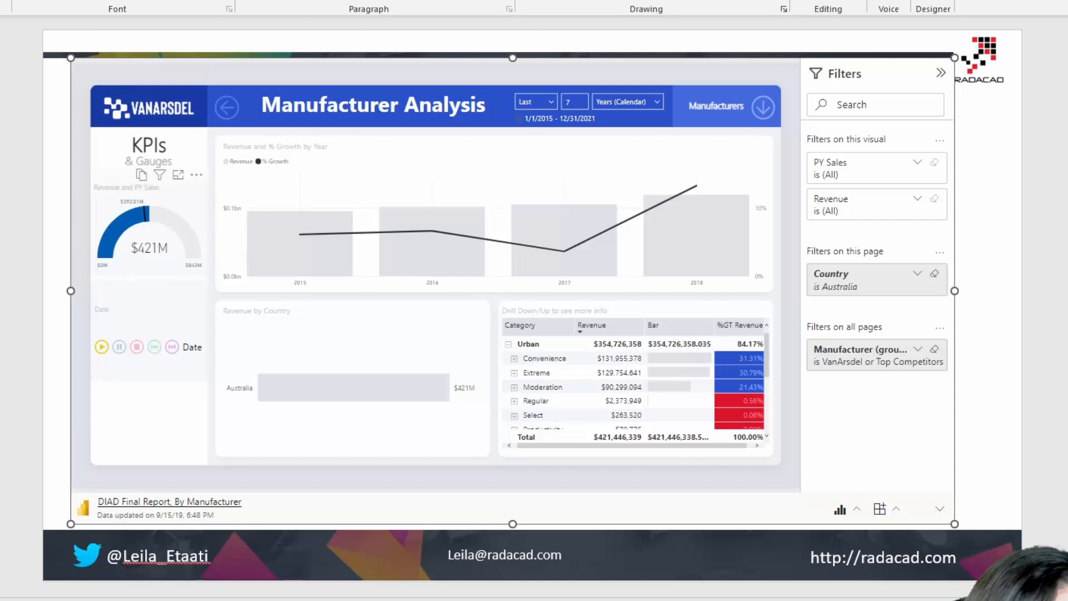
mouse_move(977, 89)
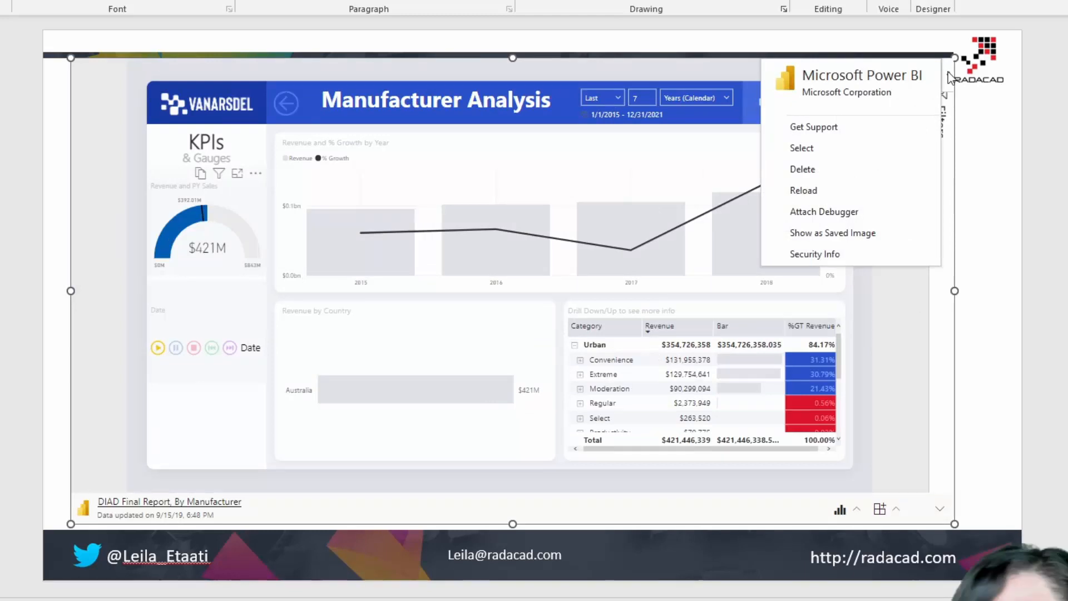
mouse_move(839, 217)
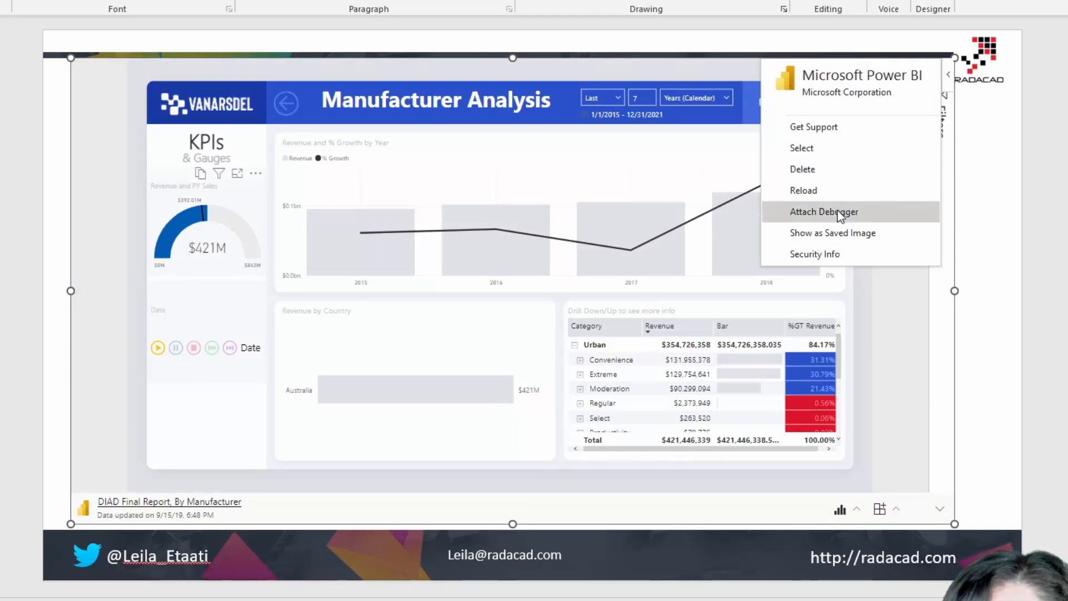
mouse_move(842, 233)
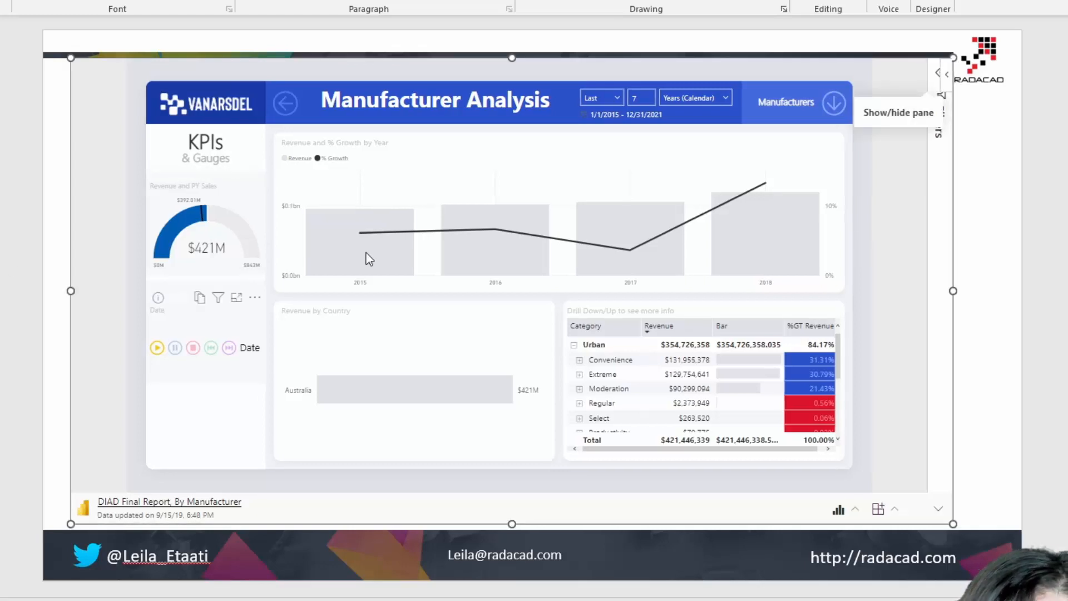
mouse_move(724, 154)
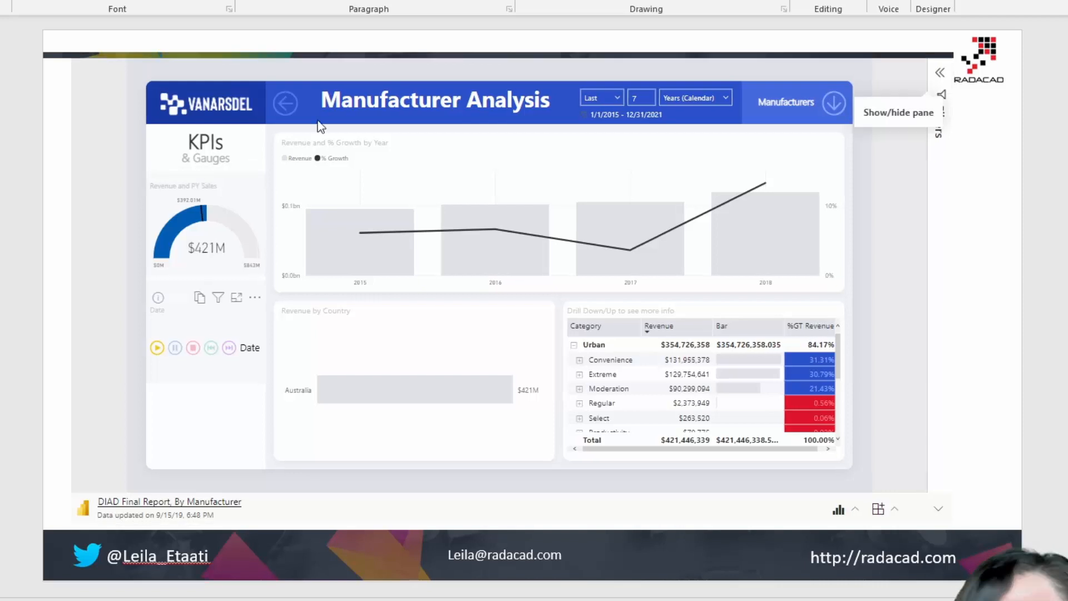
mouse_move(657, 161)
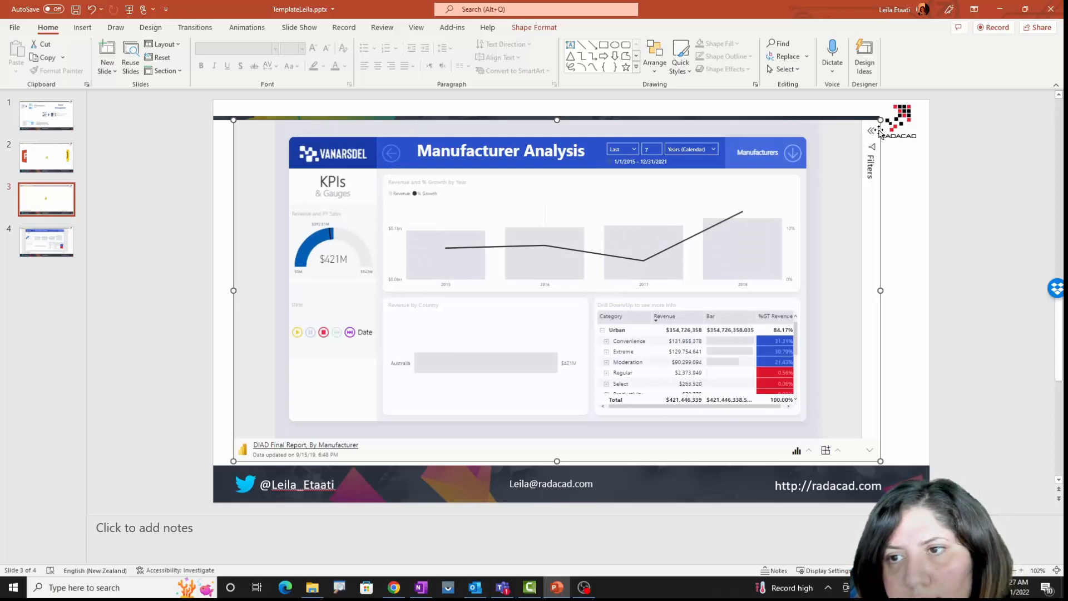
Bring up the Power BI add-in's options menu on the embedded report frame
click(873, 132)
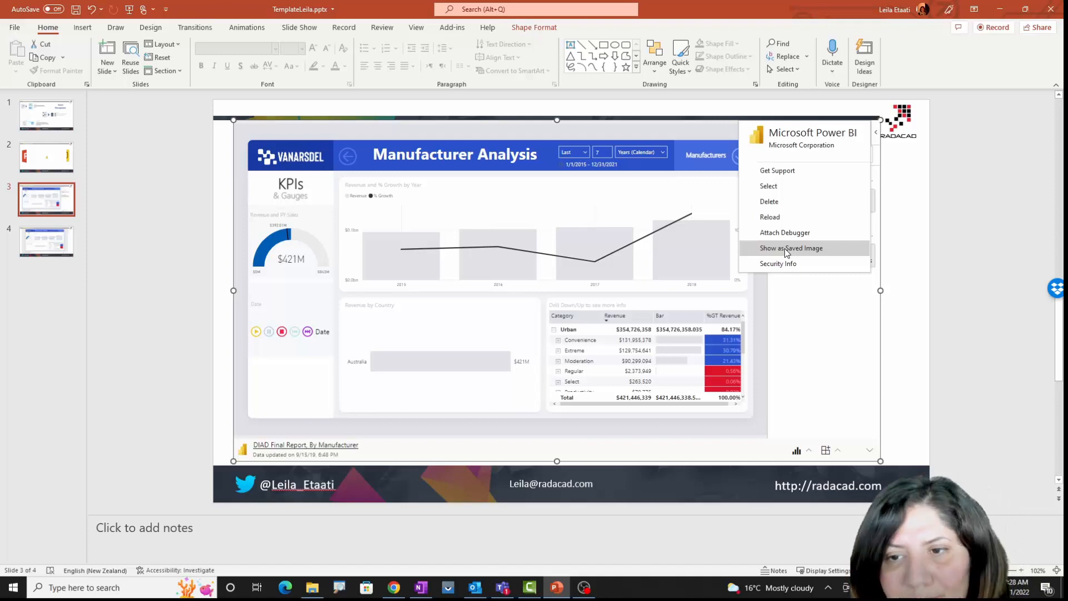
mouse_move(770, 217)
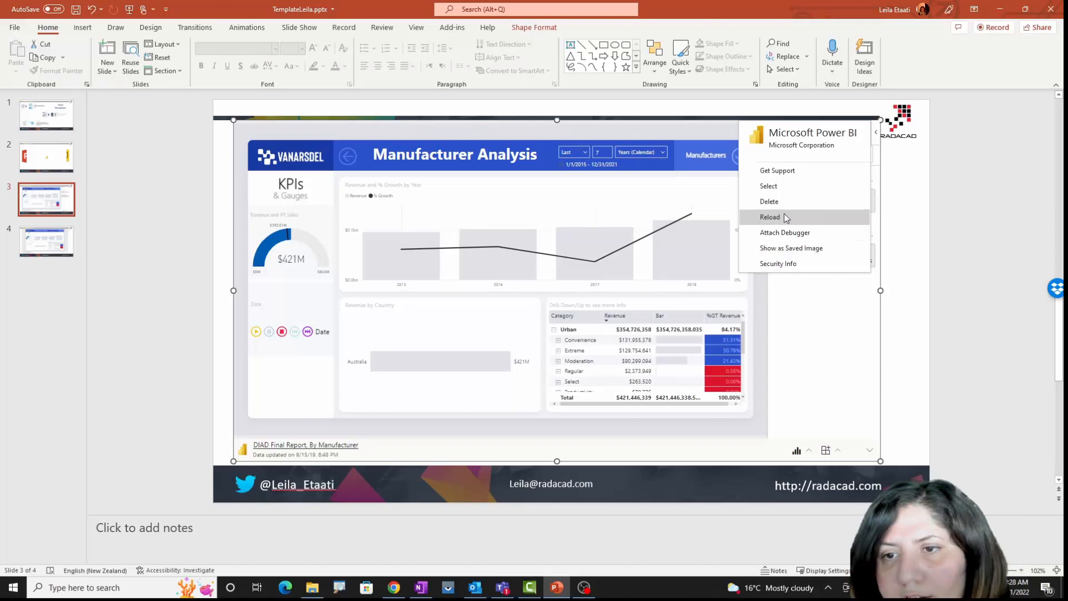
mouse_move(778, 264)
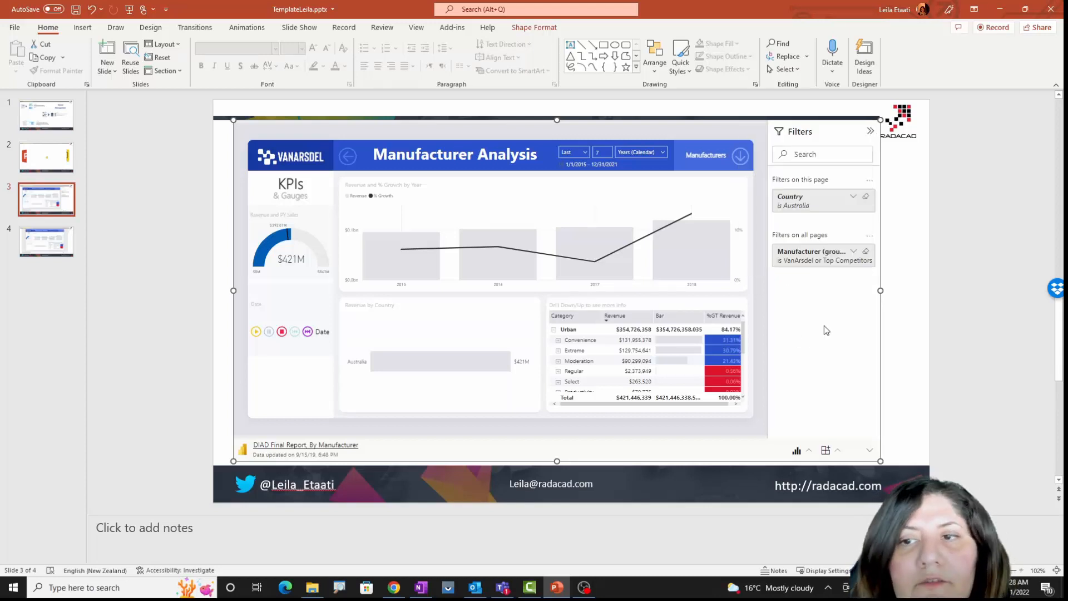
mouse_move(823, 327)
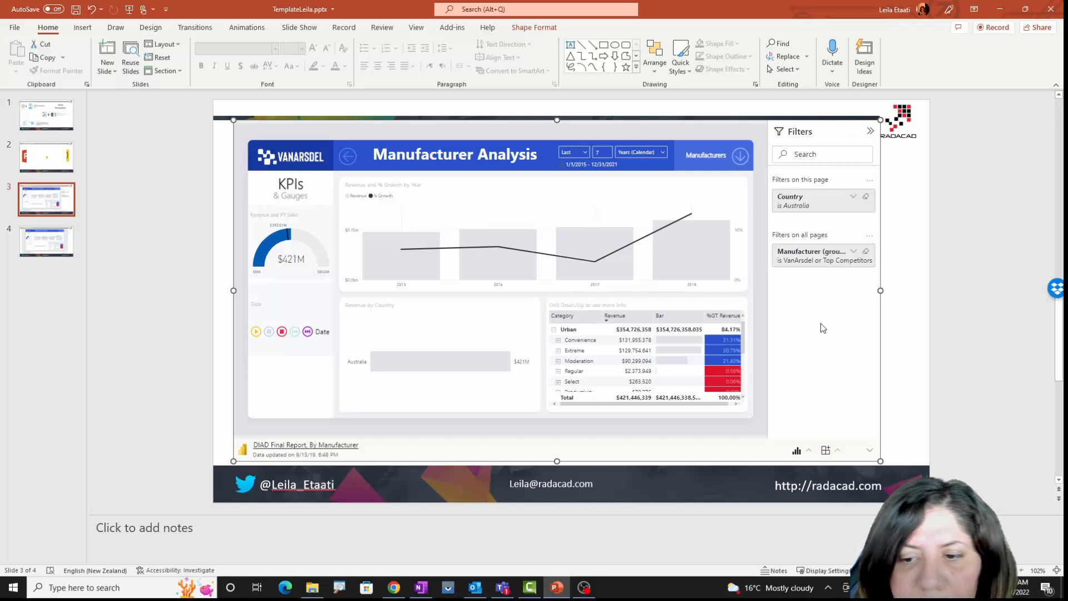